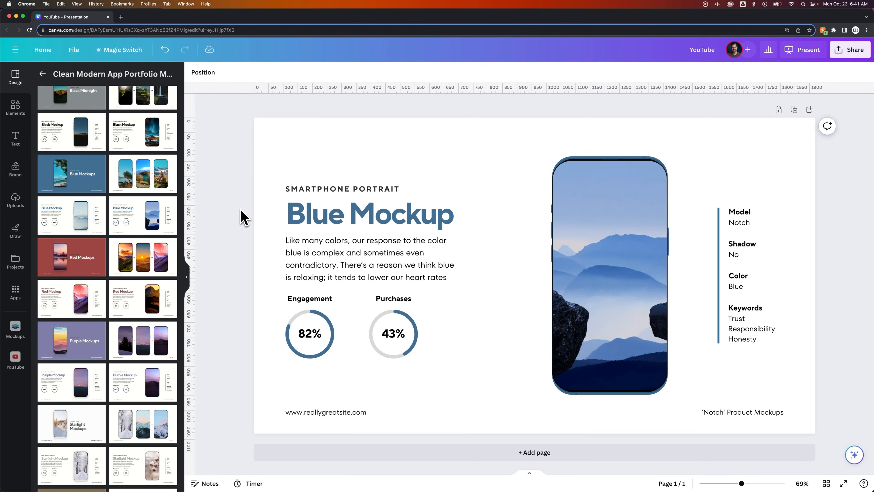
{"action": "mouse_move", "coordinate": [242, 217]}
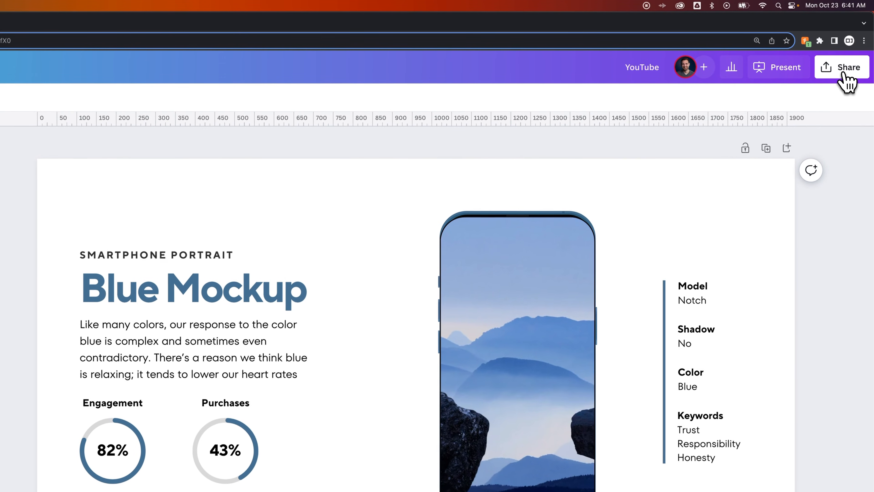
Bring up the Share this design panel for the Blue Mockup design
{"action": "left_click", "coordinate": [841, 67]}
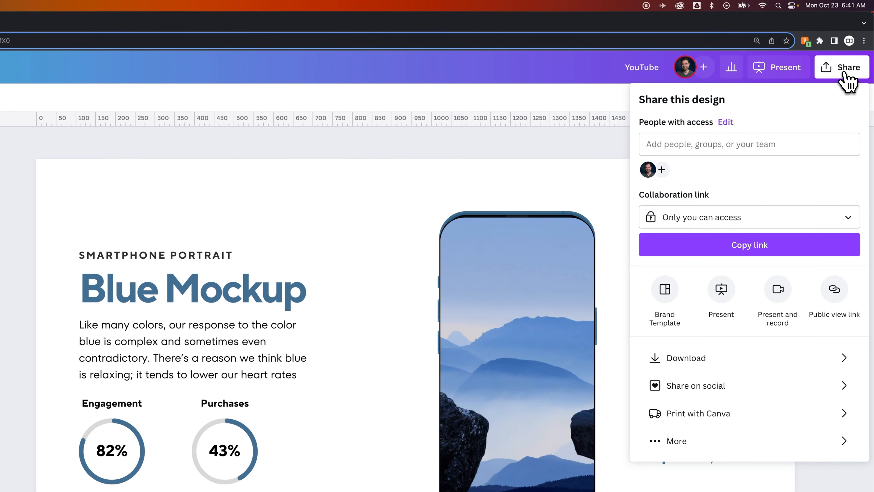
{"action": "mouse_move", "coordinate": [711, 211]}
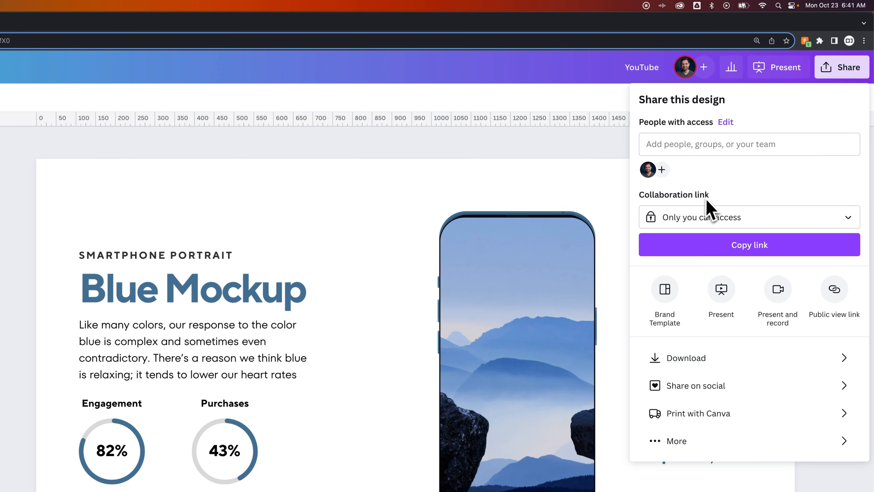
{"action": "mouse_move", "coordinate": [728, 170]}
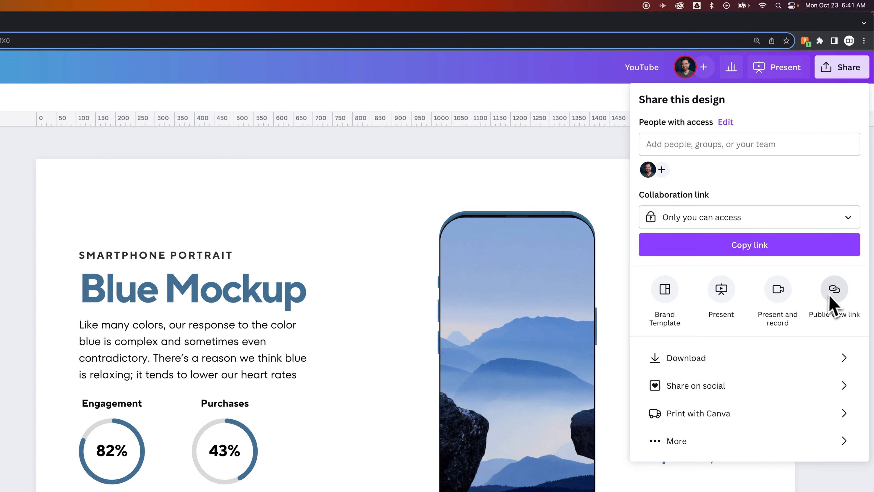
{"action": "mouse_move", "coordinate": [665, 301]}
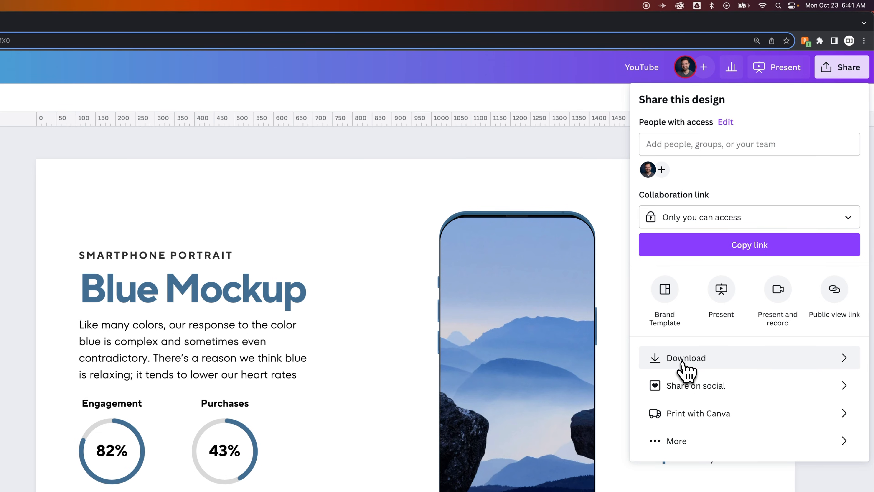
Show the Download file-type list, from PDF Standard to GIF
{"action": "left_click", "coordinate": [686, 357]}
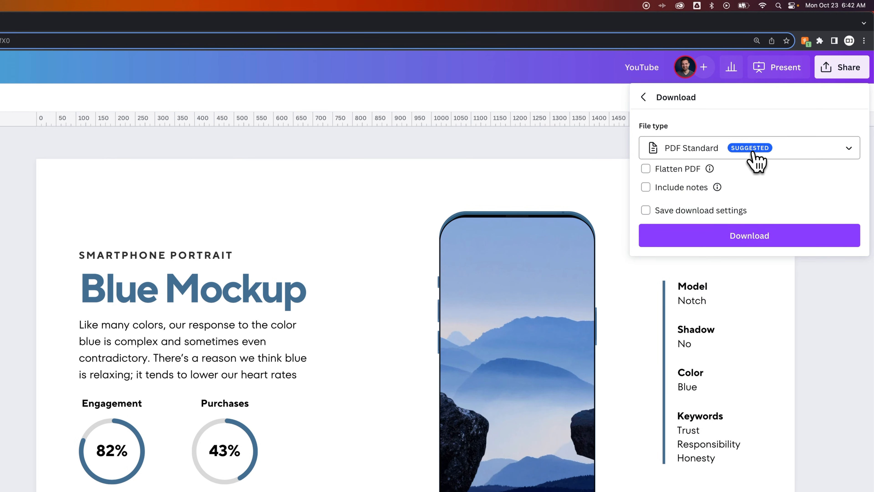
{"action": "left_click", "coordinate": [748, 147]}
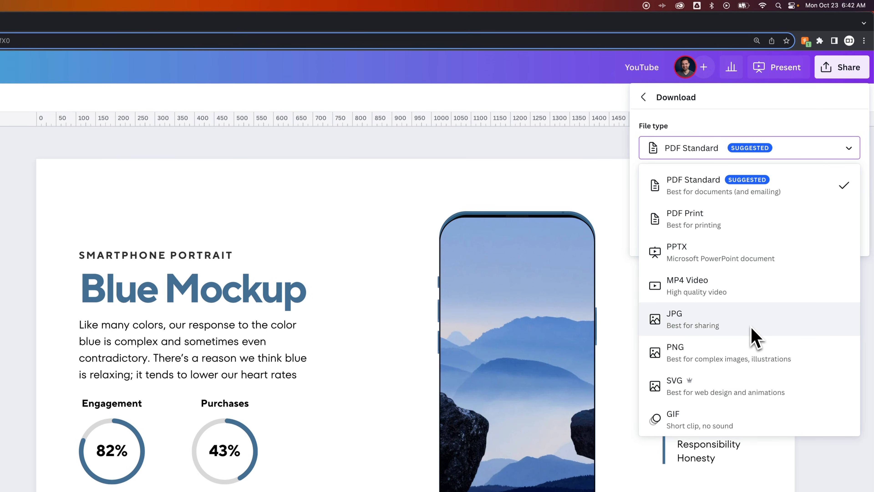
{"action": "mouse_move", "coordinate": [755, 346]}
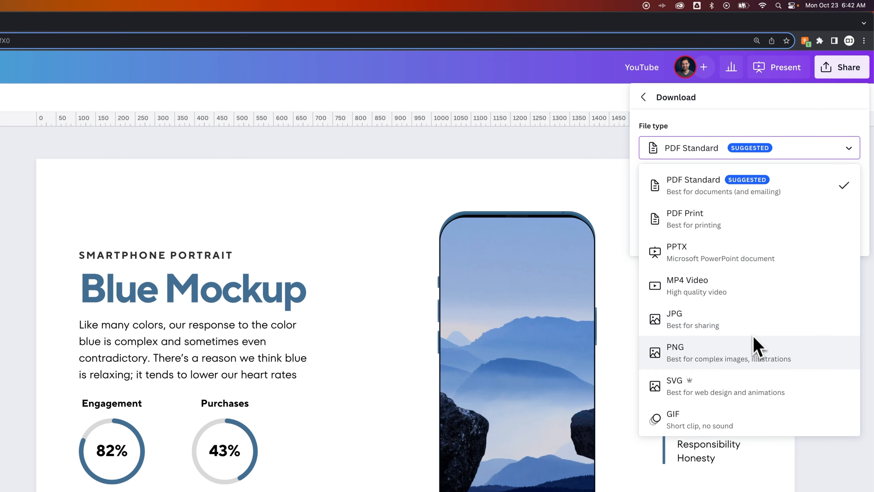
{"action": "mouse_move", "coordinate": [747, 390]}
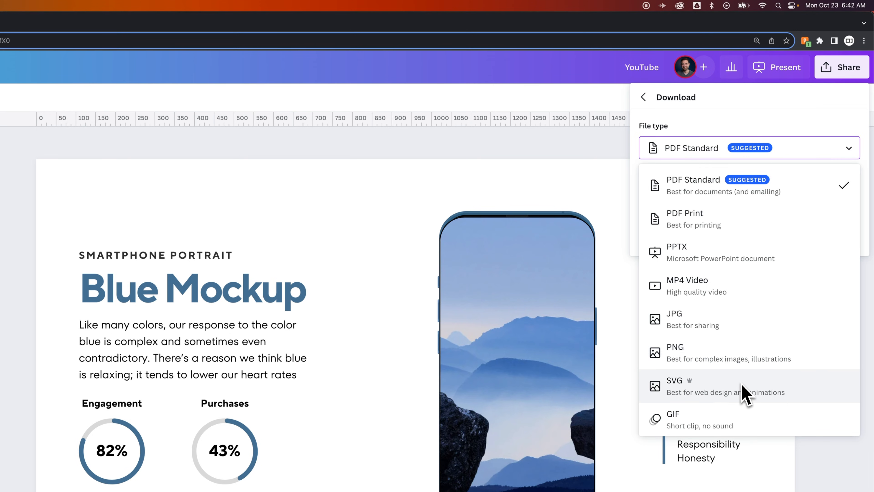
{"action": "mouse_move", "coordinate": [750, 395]}
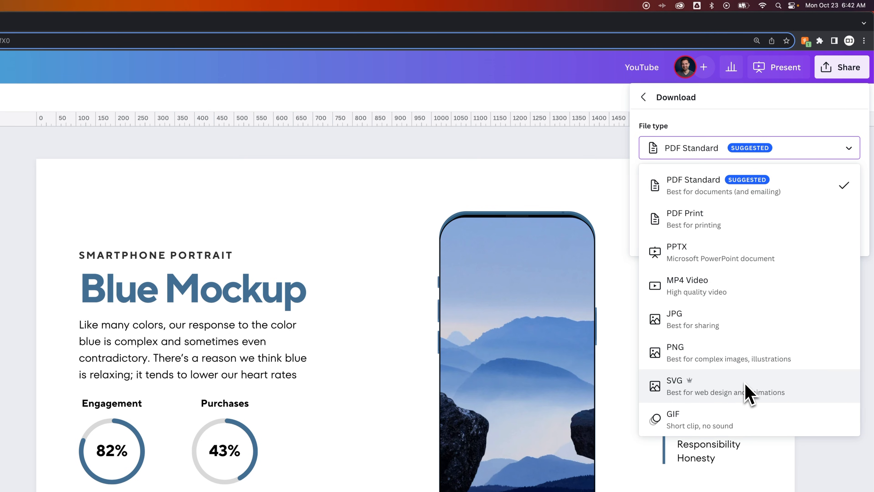
{"action": "mouse_move", "coordinate": [738, 426]}
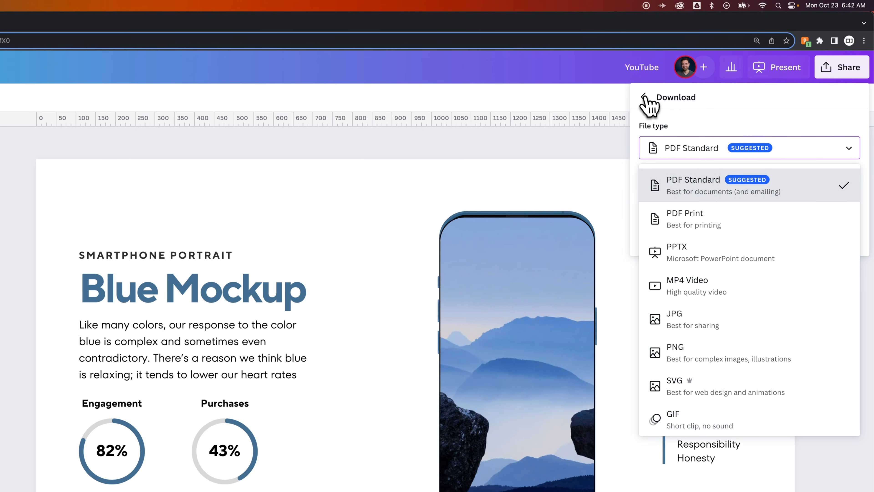
Go back from Download and expand the More list of all sharing and saving options
{"action": "left_click", "coordinate": [646, 97]}
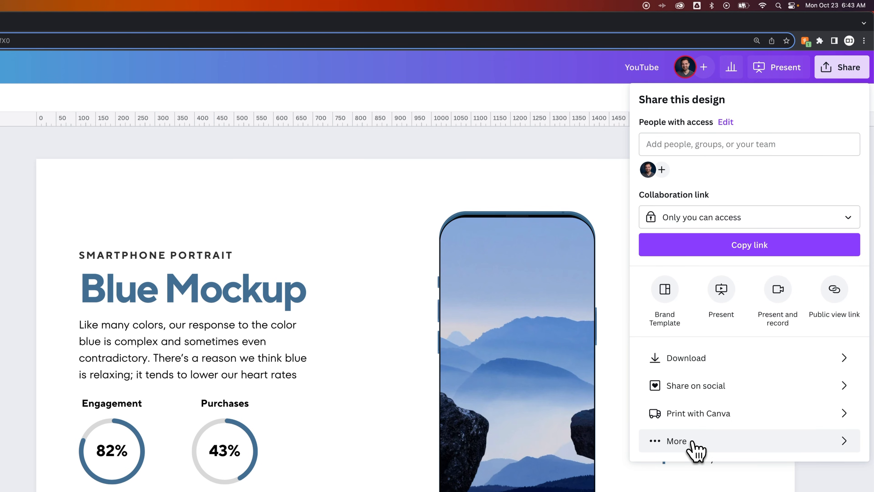
{"action": "left_click", "coordinate": [676, 440]}
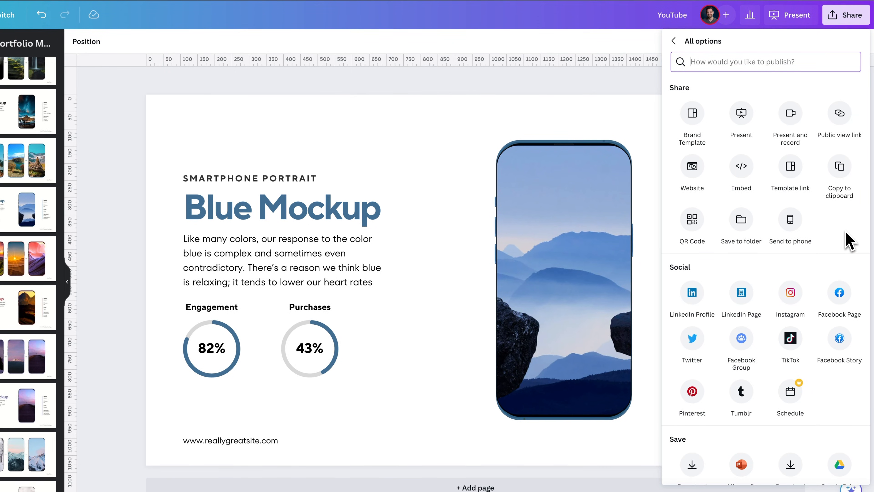
{"action": "mouse_move", "coordinate": [708, 237]}
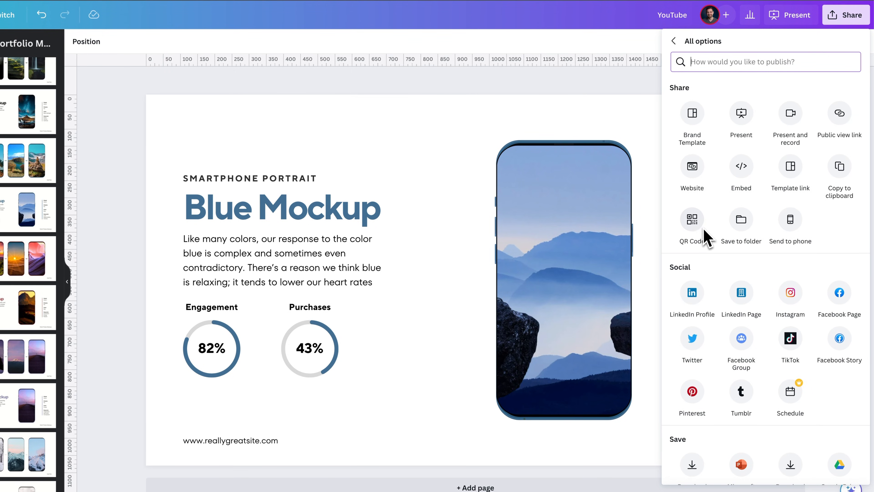
{"action": "mouse_move", "coordinate": [839, 266]}
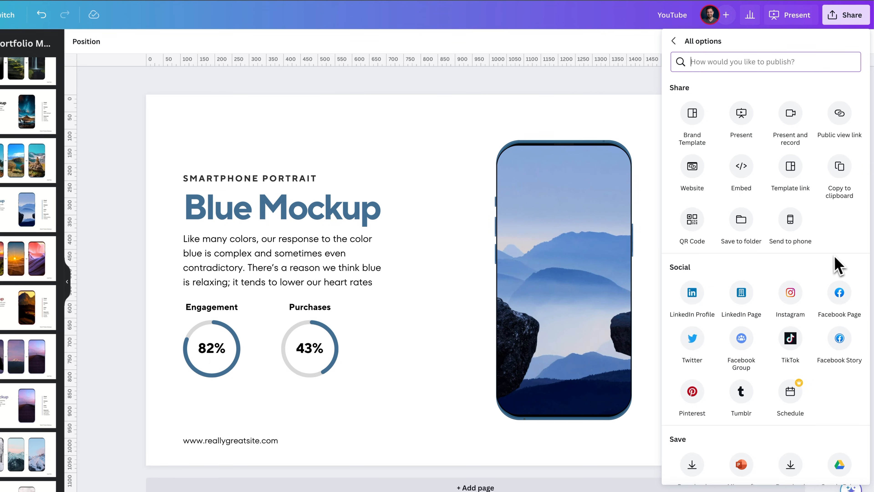
{"action": "mouse_move", "coordinate": [778, 363]}
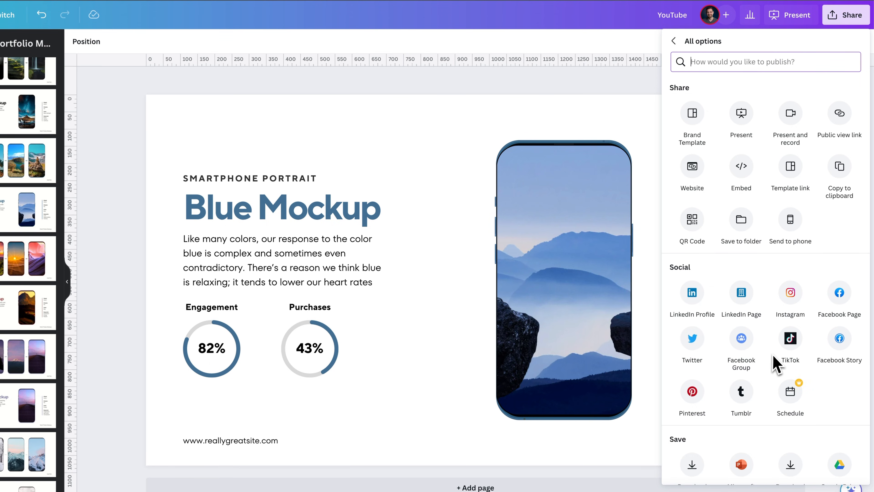
Scroll through Social, Save, Messaging and Design down to More options like PageProof and HubSpot
{"action": "scroll", "scroll_direction": "down", "scroll_amount": 3}
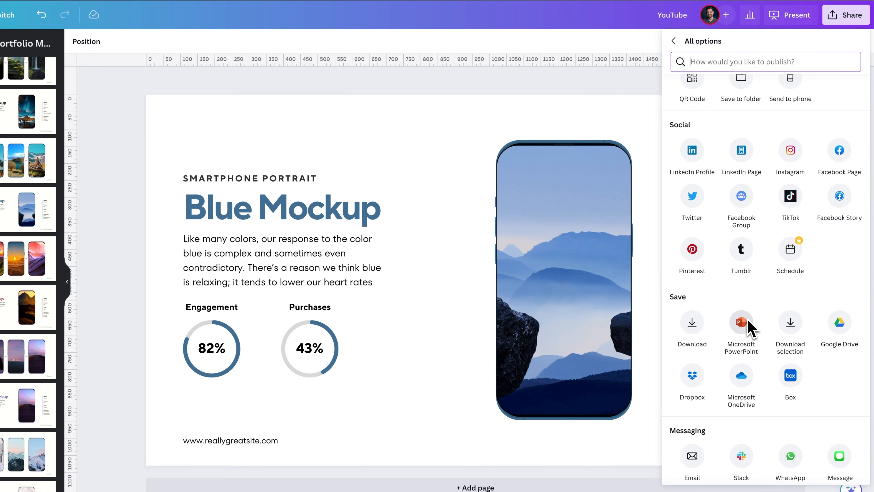
{"action": "mouse_move", "coordinate": [750, 328]}
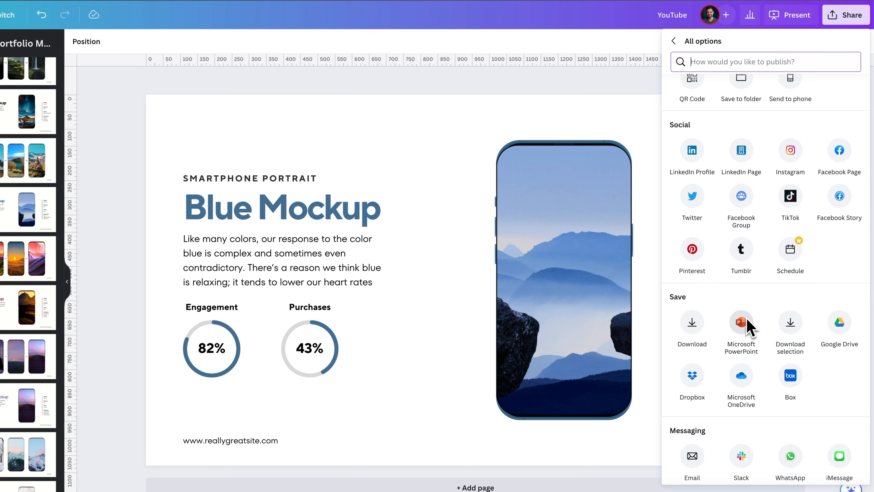
{"action": "mouse_move", "coordinate": [692, 384]}
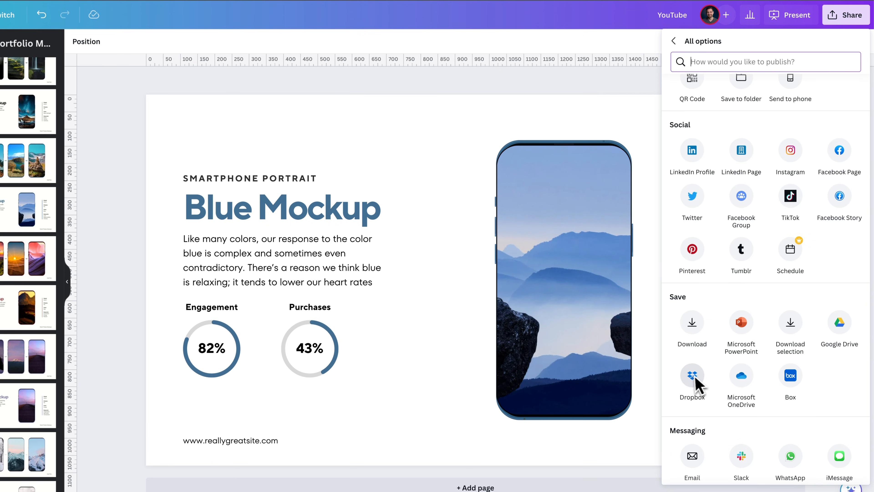
{"action": "scroll", "scroll_direction": "down", "scroll_amount": 3}
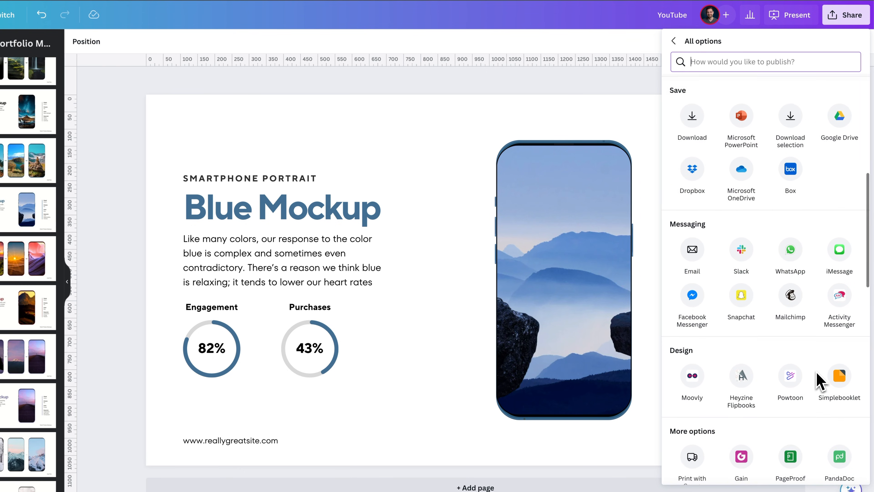
{"action": "scroll", "scroll_direction": "down", "scroll_amount": 3}
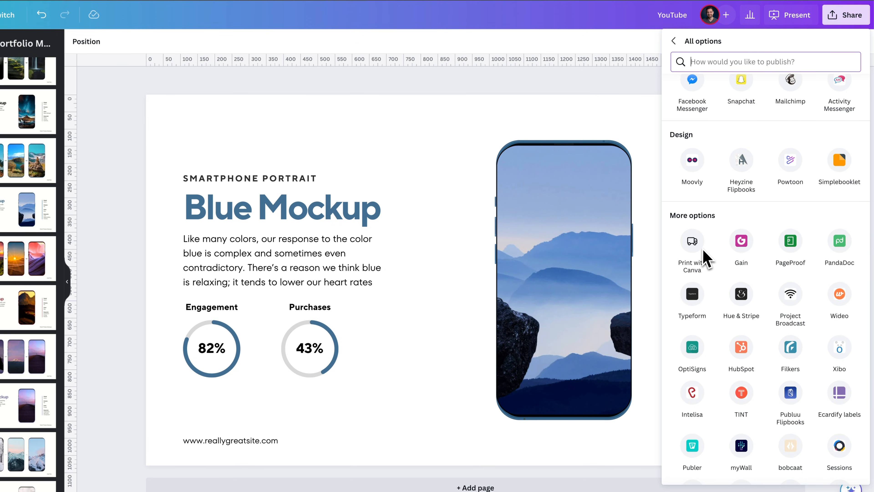
{"action": "mouse_move", "coordinate": [798, 224]}
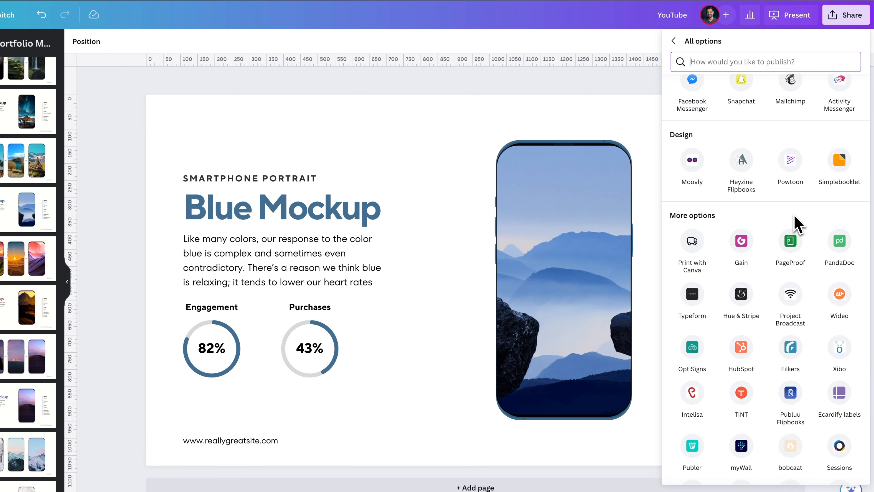
{"action": "mouse_move", "coordinate": [800, 224]}
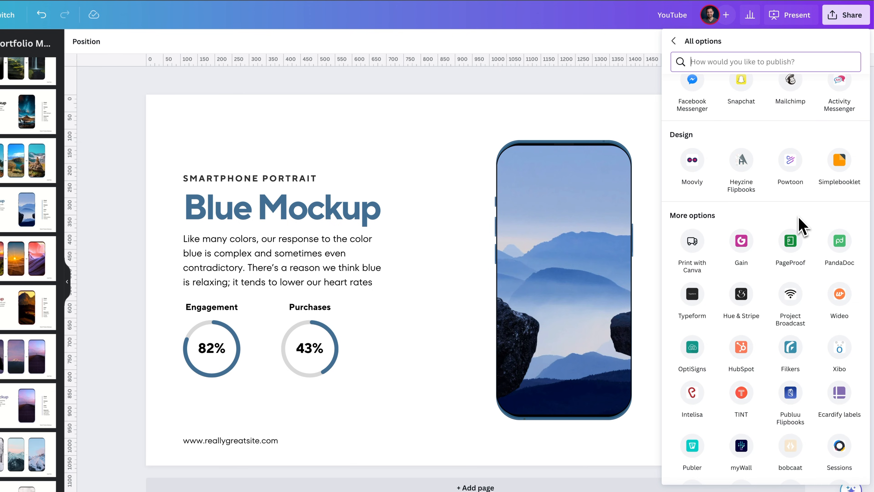
{"action": "scroll", "scroll_direction": "down", "scroll_amount": 3}
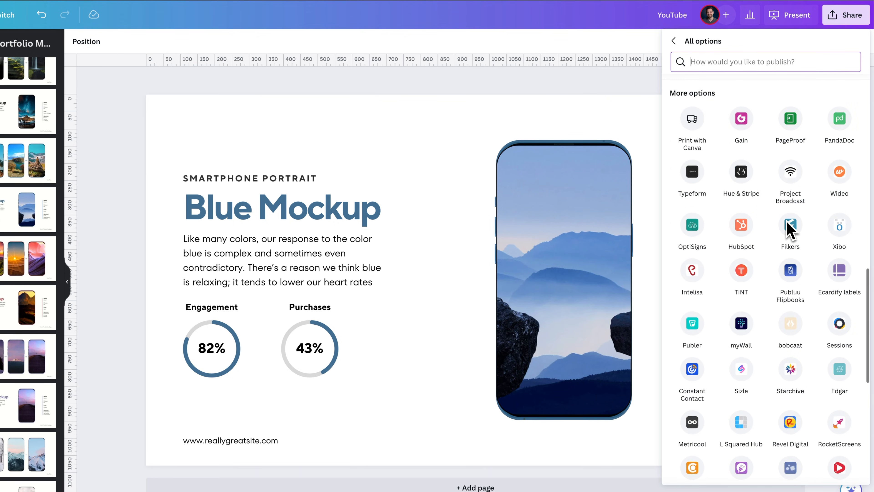
Return to Download and show the file-type list again, PDF Standard through GIF
{"action": "left_click", "coordinate": [673, 41]}
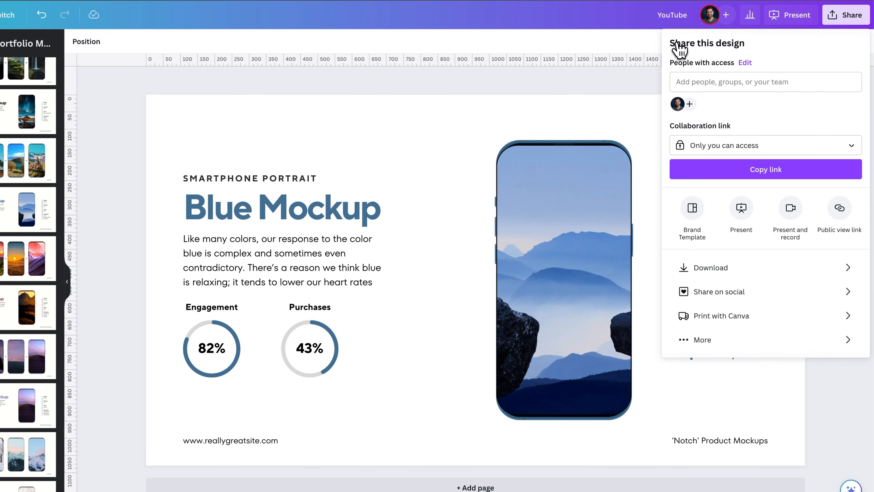
{"action": "left_click", "coordinate": [711, 268]}
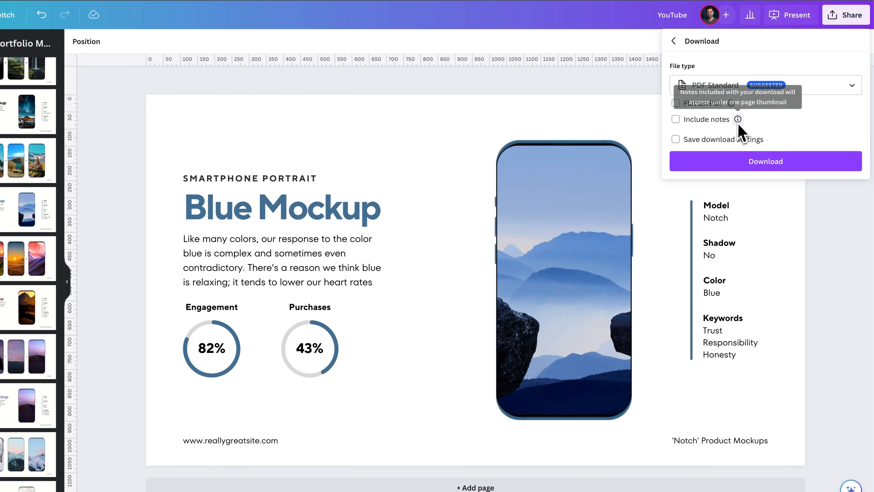
{"action": "left_click", "coordinate": [765, 84]}
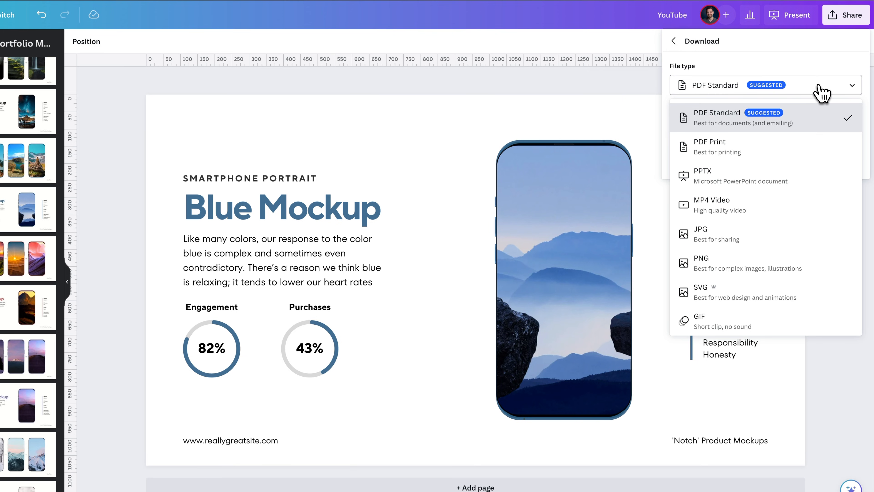